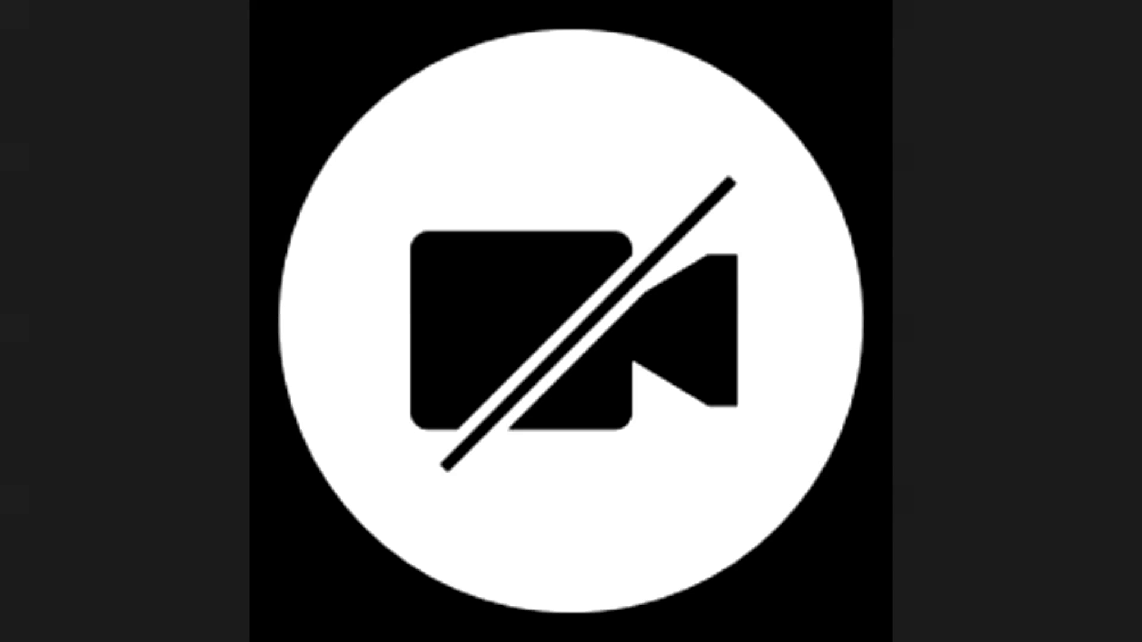
pyautogui.click(571, 321)
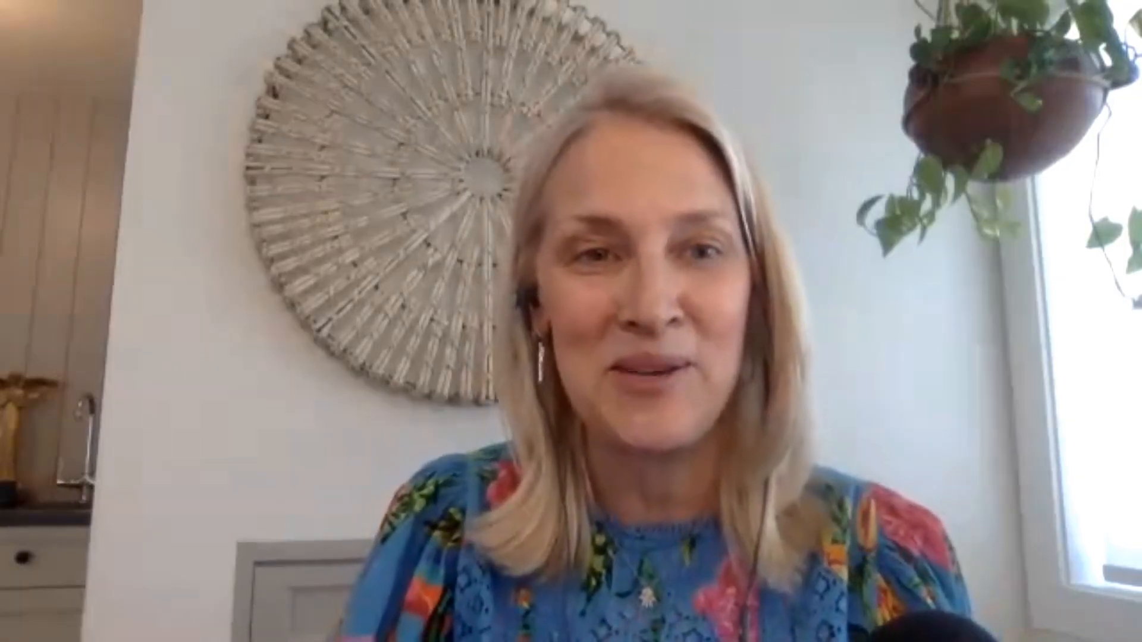